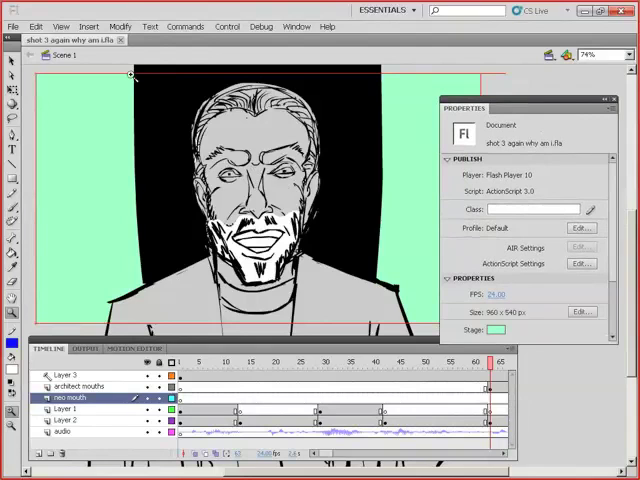
- Import mouthpositions.jpg into the shot 3 document's library
{"action": "left_click", "coordinate": [13, 26]}
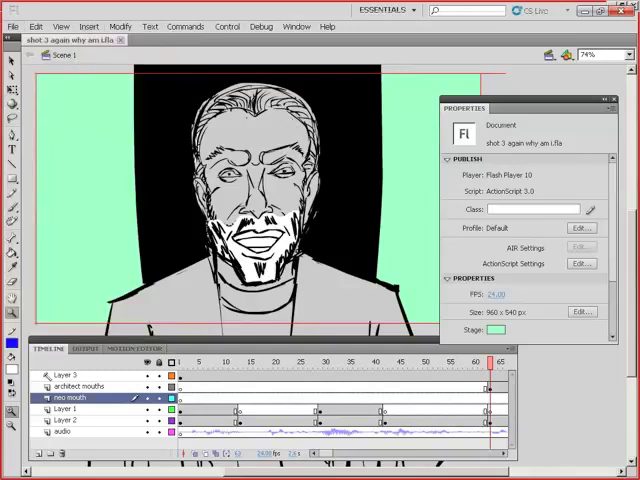
{"action": "left_click", "coordinate": [14, 26]}
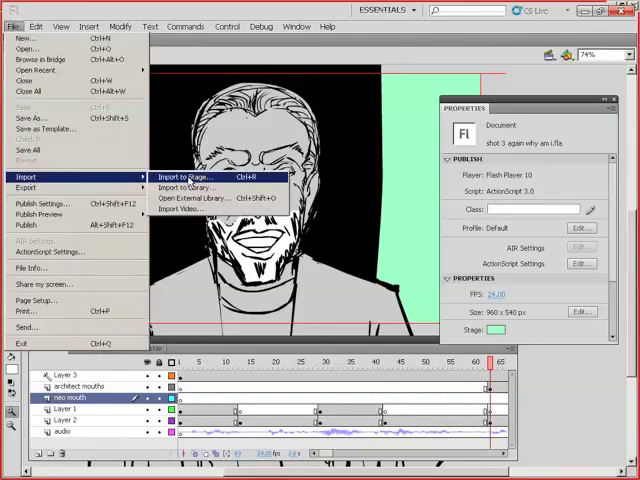
{"action": "left_click", "coordinate": [185, 187]}
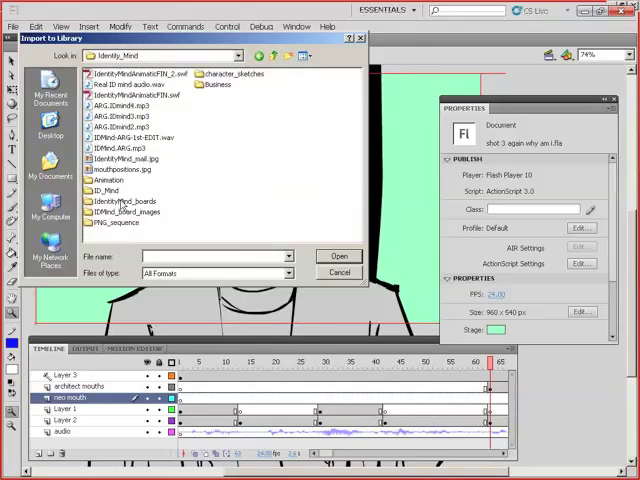
{"action": "left_click", "coordinate": [124, 168]}
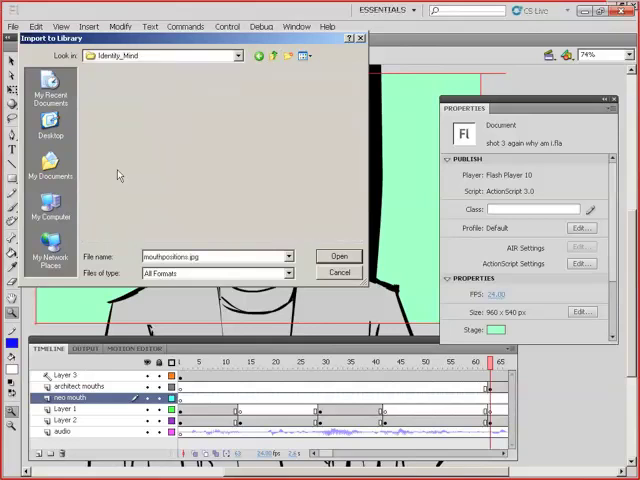
{"action": "left_click", "coordinate": [338, 256]}
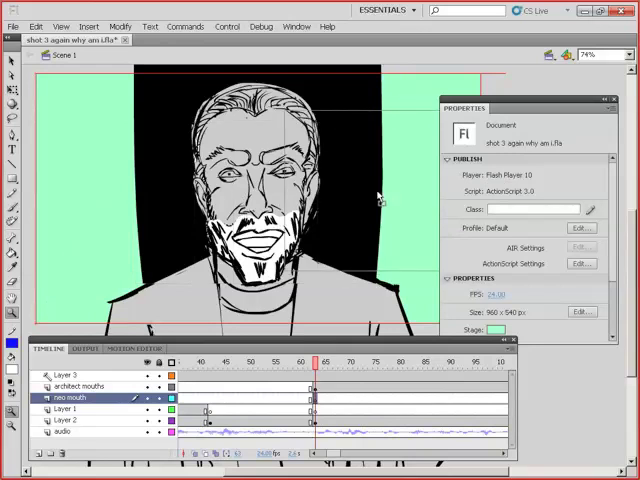
{"action": "mouse_move", "coordinate": [403, 185]}
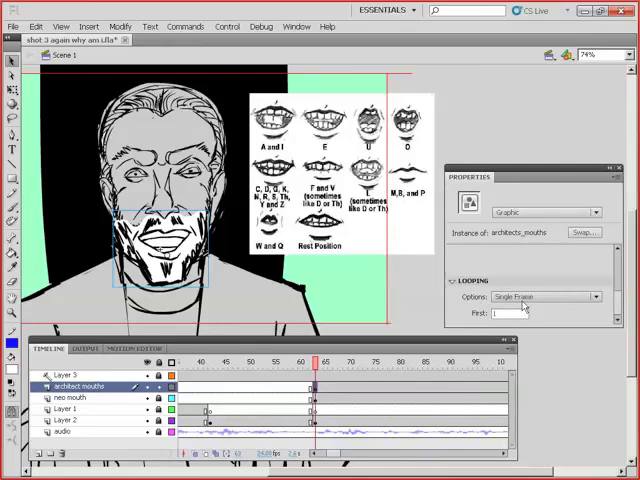
{"action": "mouse_move", "coordinate": [505, 313]}
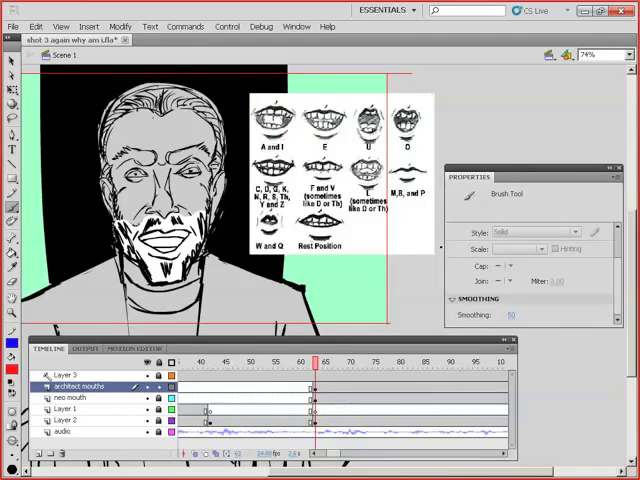
- Scrub the timeline ahead to around frame 75 to check the mouth
{"action": "left_click", "coordinate": [374, 361]}
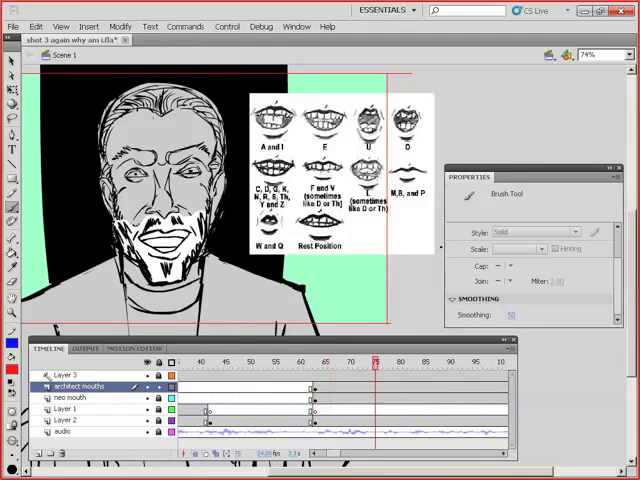
{"action": "left_click", "coordinate": [471, 360]}
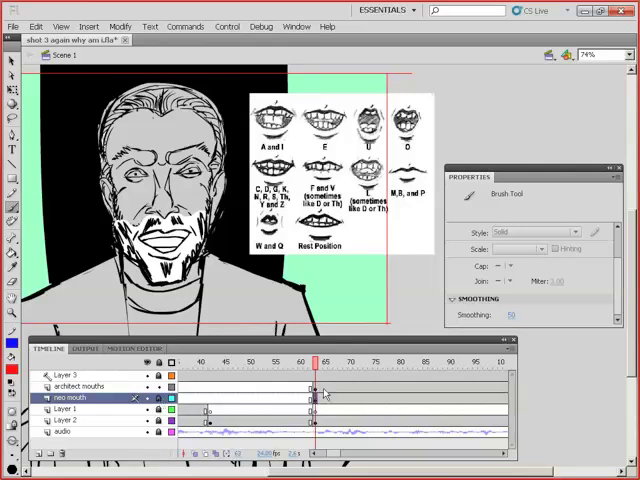
- Set the architects_mouths instance to hold mouth-chart frame 5, then deselect it
{"action": "left_click", "coordinate": [70, 387]}
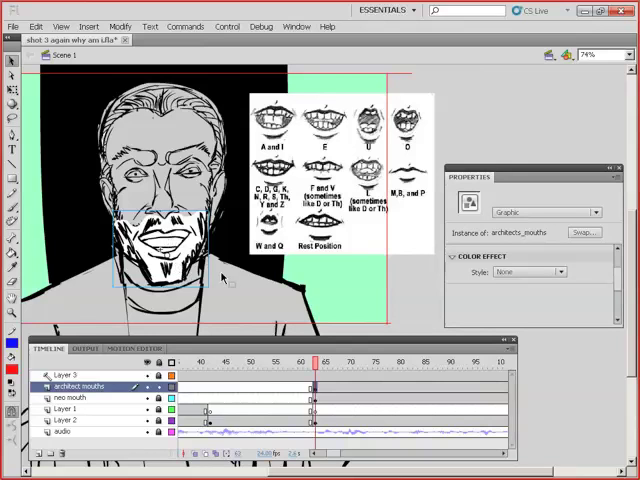
{"action": "mouse_move", "coordinate": [355, 403]}
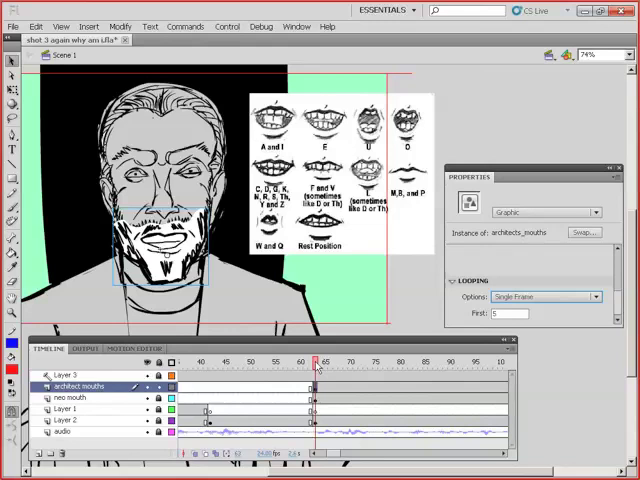
{"action": "left_click", "coordinate": [320, 362]}
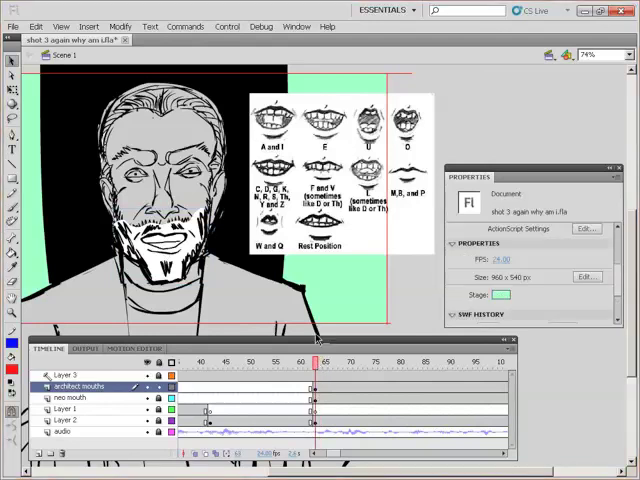
{"action": "mouse_move", "coordinate": [388, 130]}
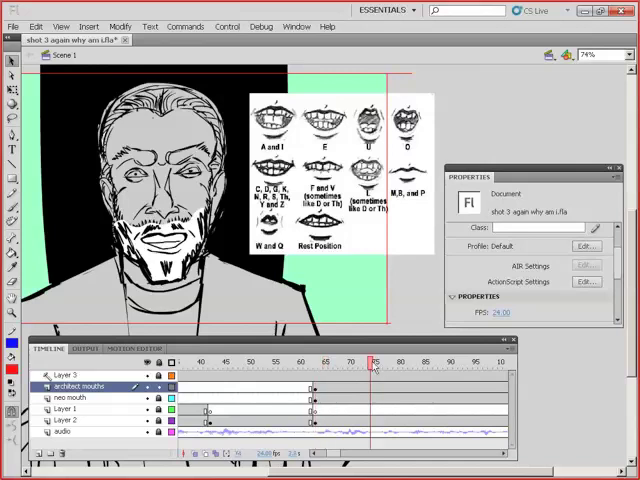
- Insert a keyframe on the architect mouths layer just past frame 70
{"action": "left_click", "coordinate": [327, 362]}
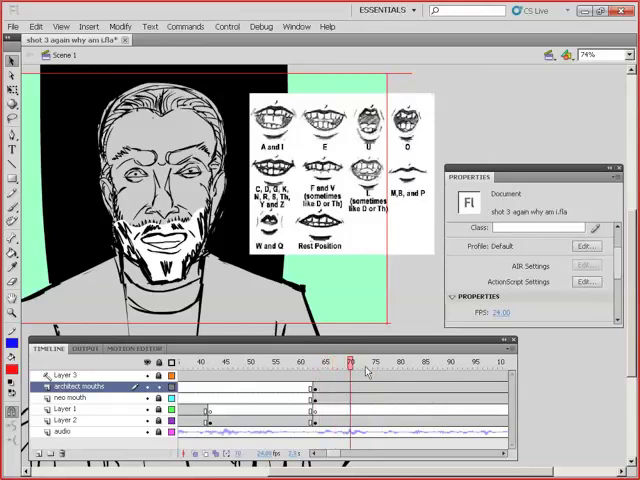
{"action": "left_click", "coordinate": [337, 362]}
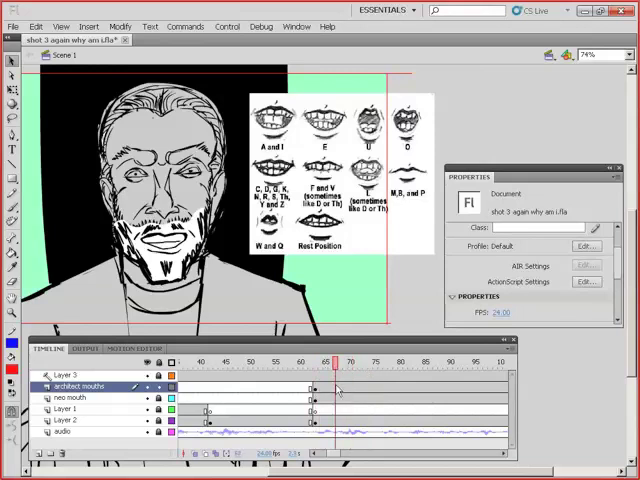
{"action": "left_click", "coordinate": [340, 386]}
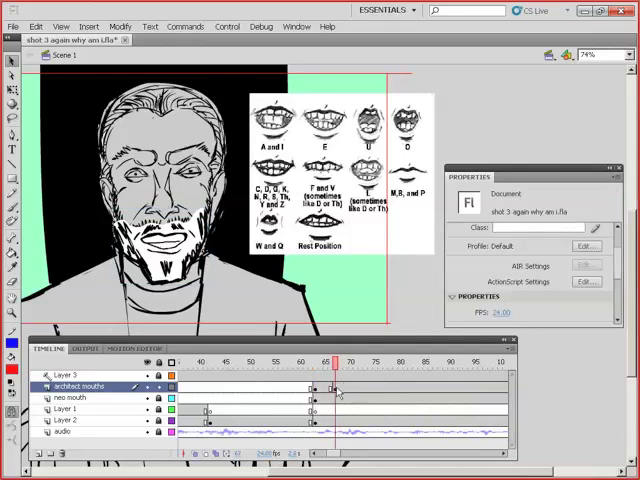
- Set the keyframe's mouth instance to an open, teeth-showing mouth-chart frame
{"action": "left_click", "coordinate": [335, 388]}
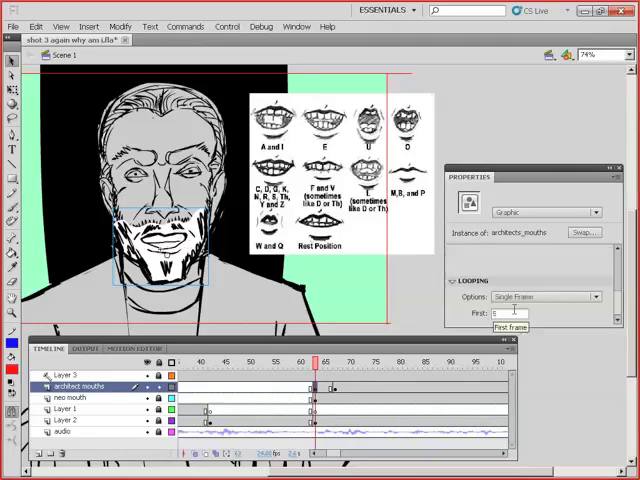
{"action": "left_click", "coordinate": [510, 313]}
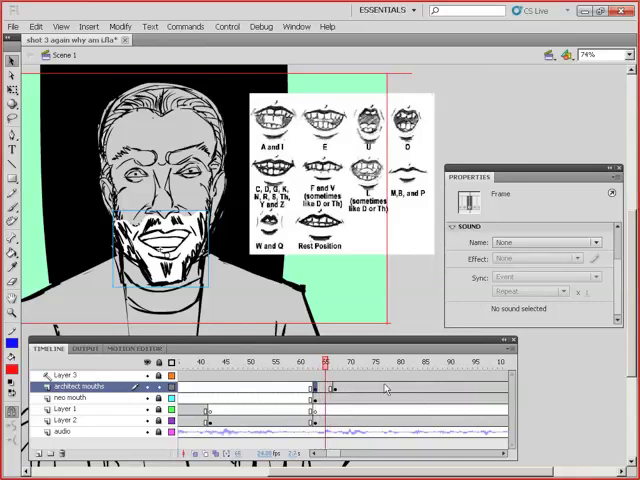
{"action": "left_click", "coordinate": [320, 363]}
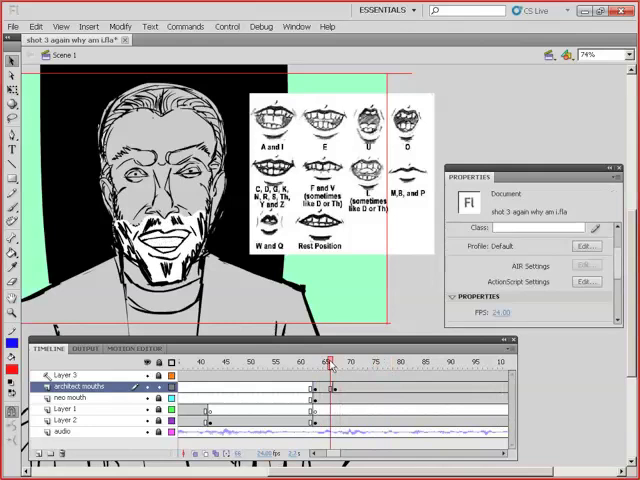
- Add a mouth keyframe at frame 70 and review the mouth at frame 64
{"action": "left_click", "coordinate": [375, 362]}
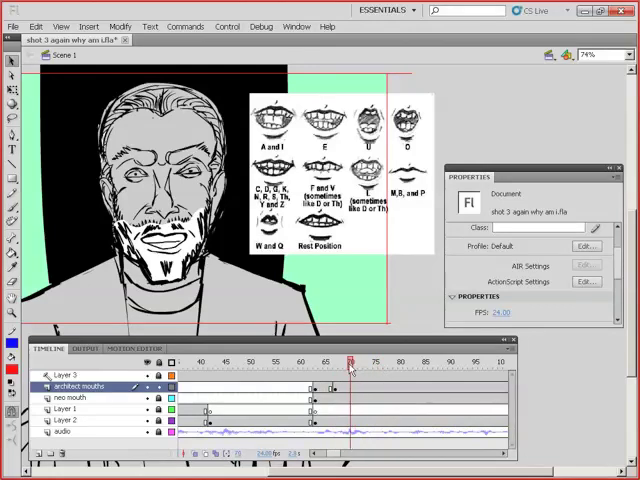
{"action": "left_click", "coordinate": [350, 387]}
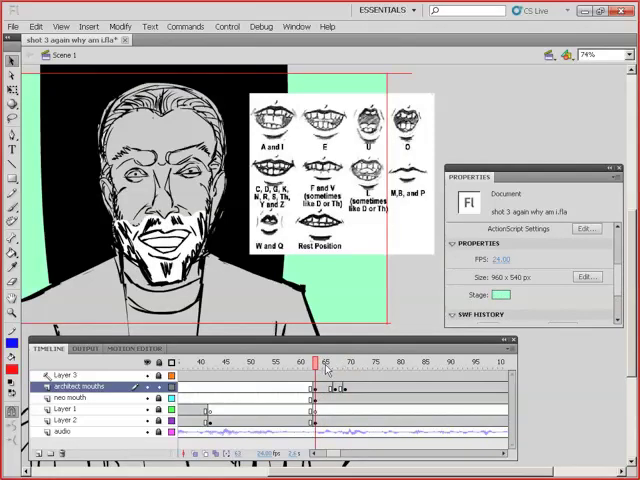
{"action": "mouse_move", "coordinate": [325, 368]}
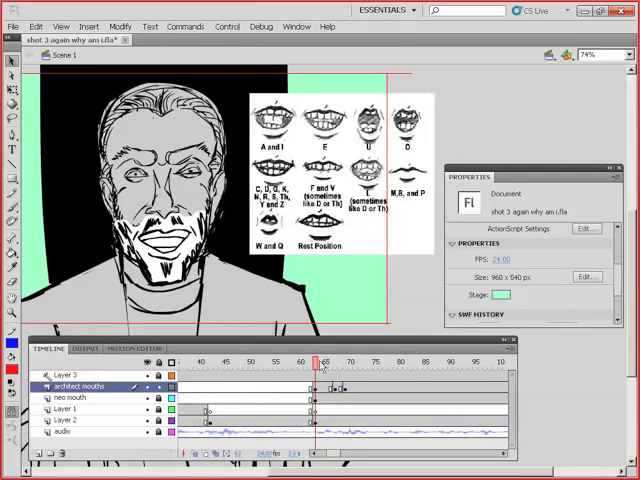
{"action": "left_click", "coordinate": [355, 361]}
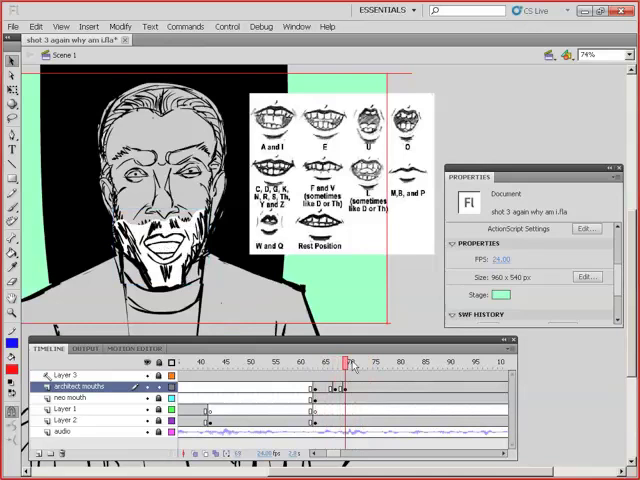
- Move to frame 74 and select the mouth instance at the new keyframe
{"action": "left_click", "coordinate": [362, 362]}
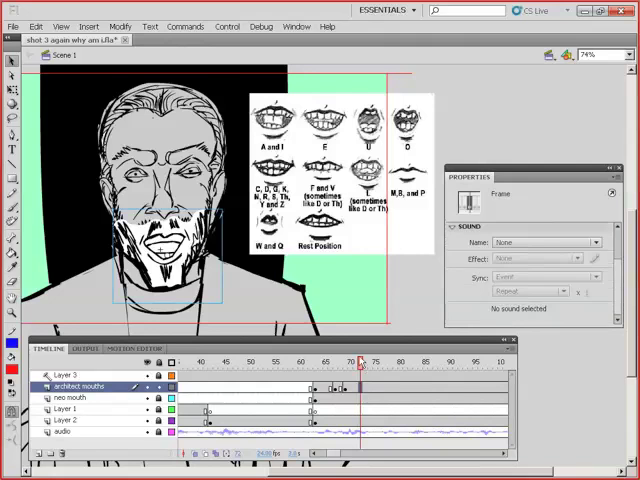
{"action": "left_click", "coordinate": [324, 362]}
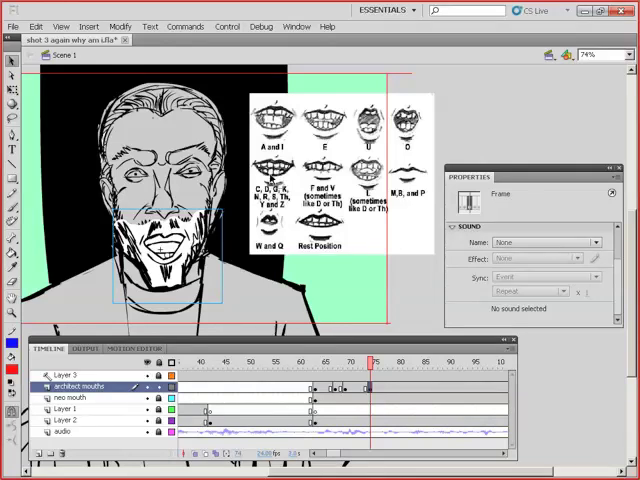
{"action": "mouse_move", "coordinate": [418, 297]}
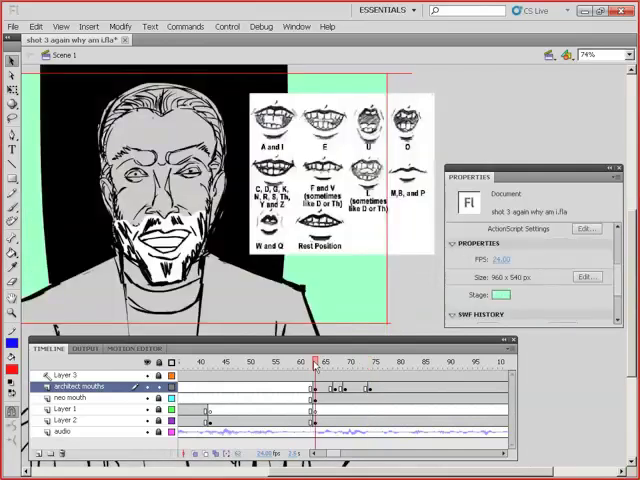
{"action": "left_click", "coordinate": [380, 362]}
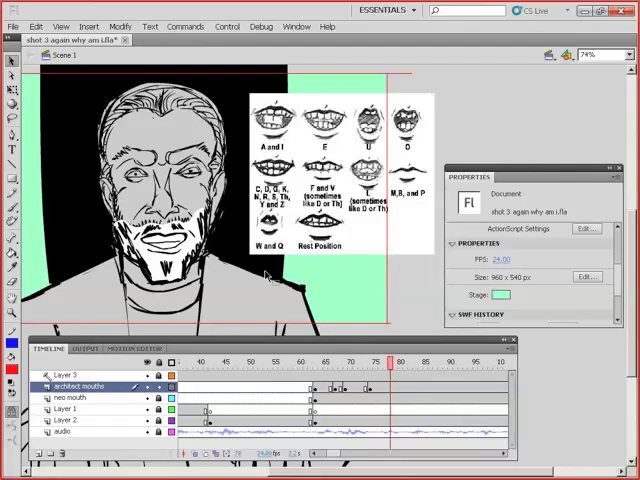
{"action": "mouse_move", "coordinate": [245, 275]}
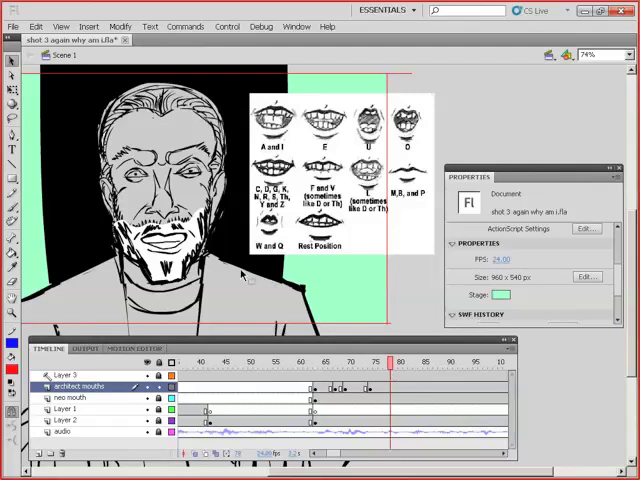